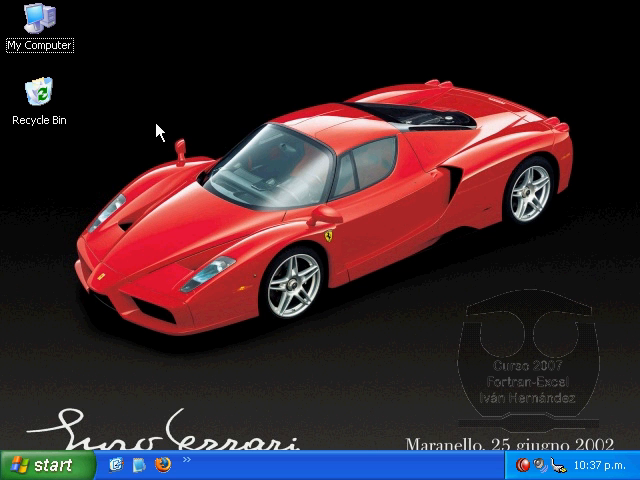
mouse_move(163, 53)
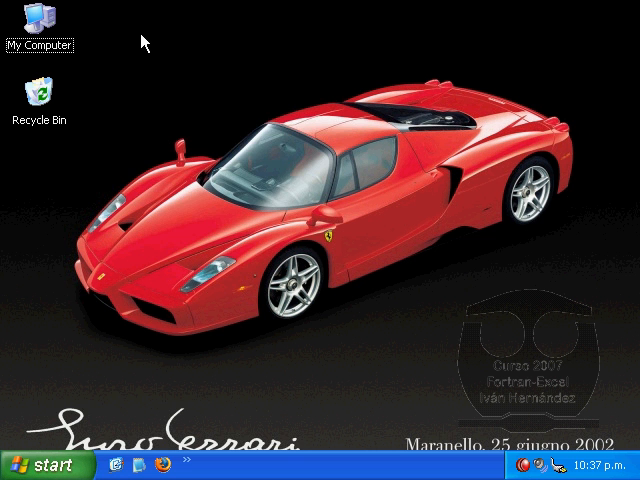
Create a new Microsoft Excel spreadsheet on the desktop and open it in Excel.
drag(145, 43, 345, 248)
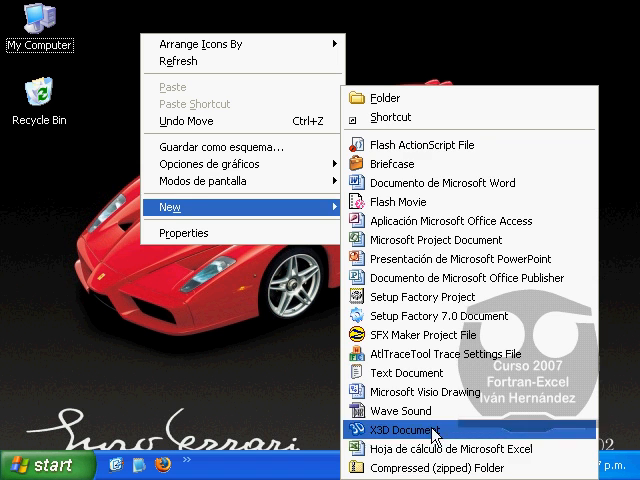
click(453, 448)
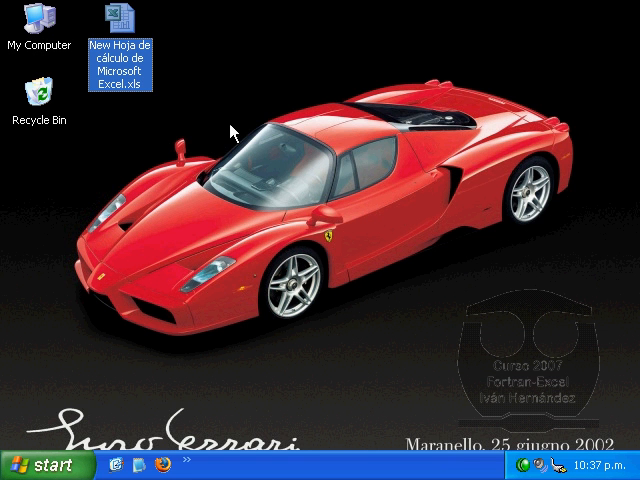
double_click(117, 37)
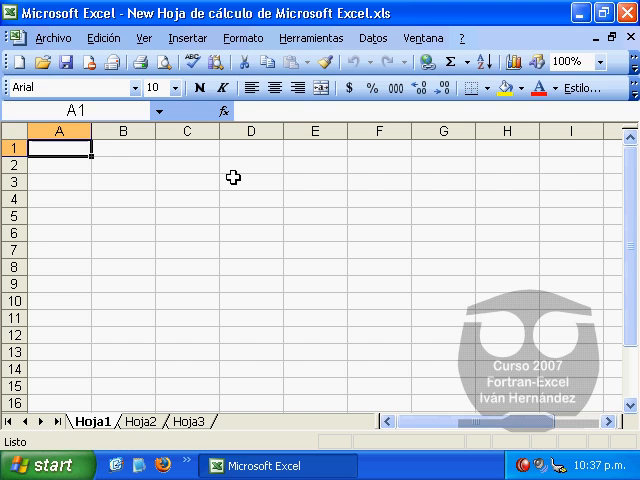
click(311, 38)
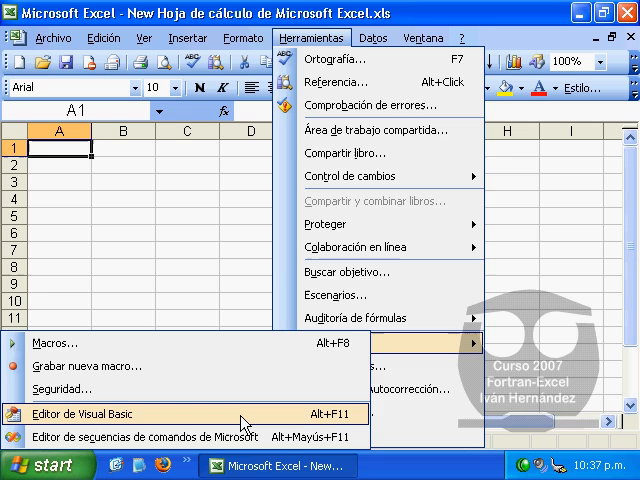
Open the Visual Basic editor and insert a new code module.
click(90, 413)
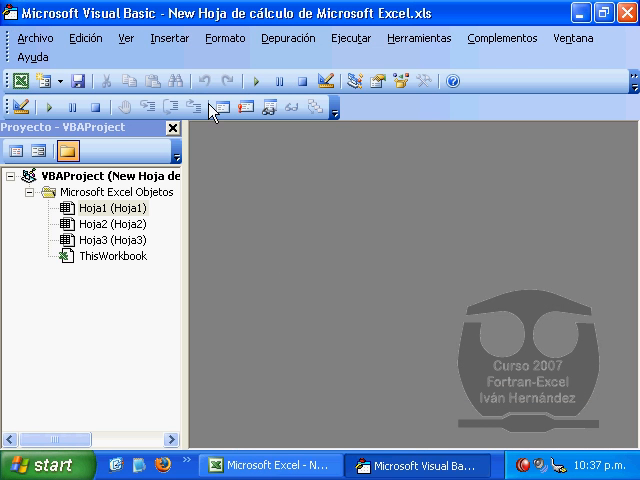
click(169, 38)
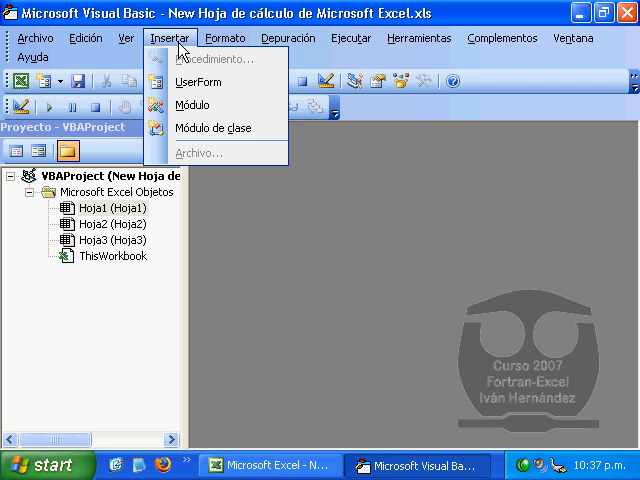
click(194, 104)
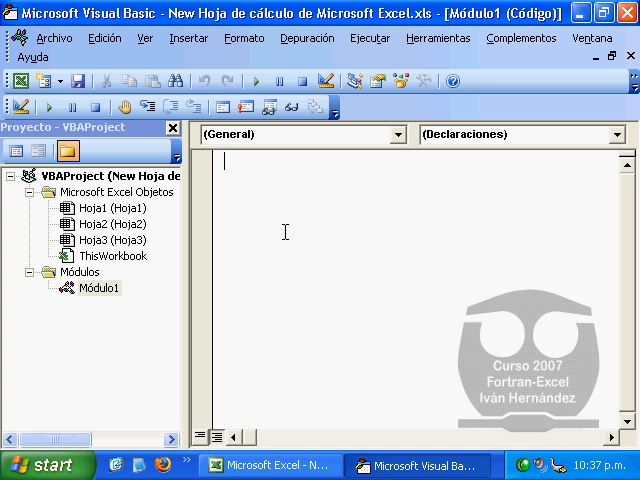
Write Function WhereIsDesktop() returning ThisWorkbook.Path in Módulo1.
text(F)
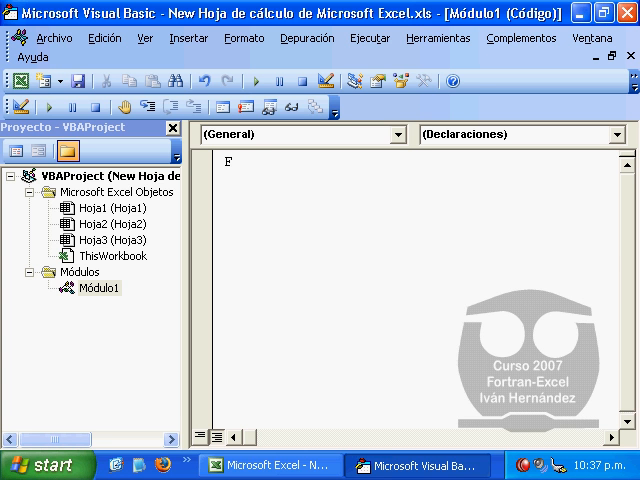
text(unction)
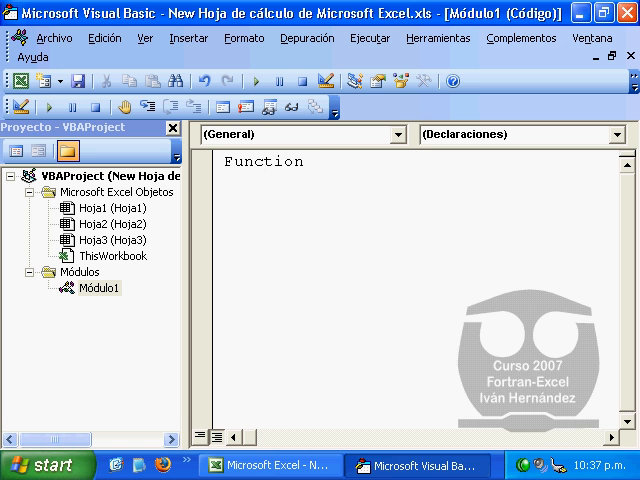
text(WhereI)
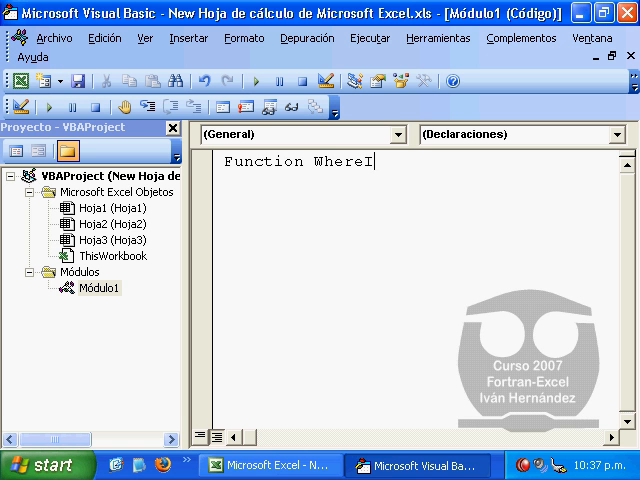
text(sDesk)
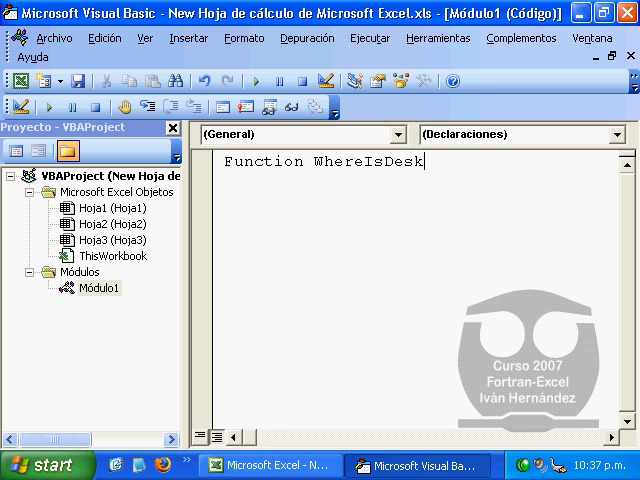
text(top())
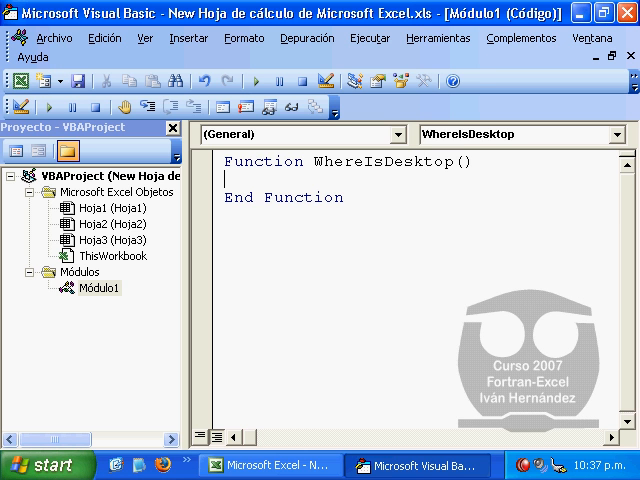
text(Where)
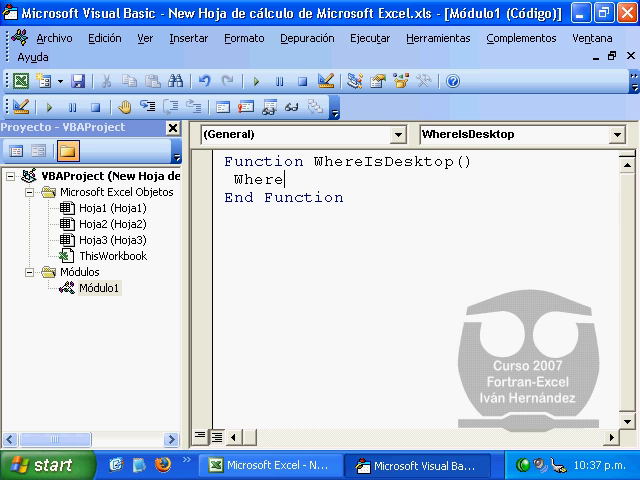
text(isdesk)
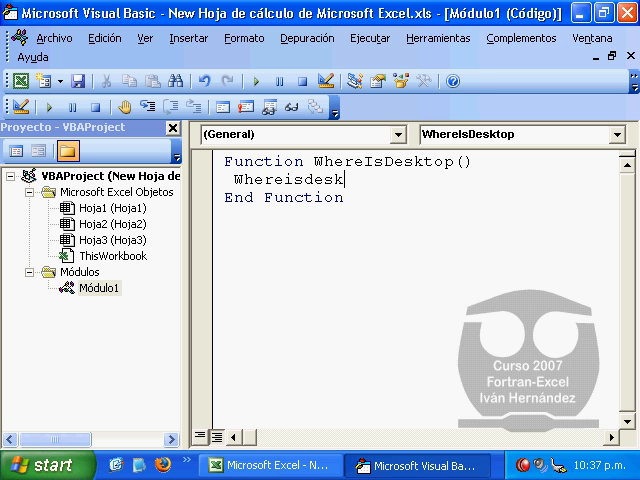
text(top =)
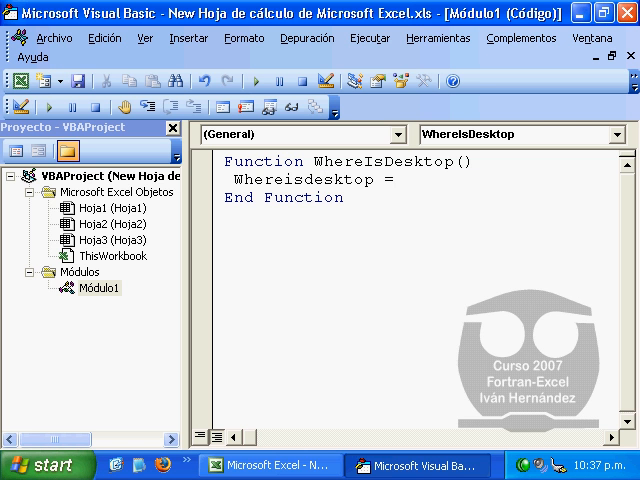
text(thiswo)
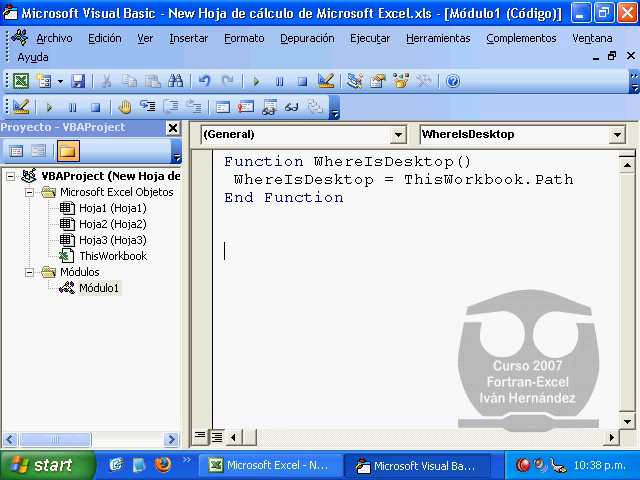
Write Function WhereIsExcel() setting WhereIsExcel = Application.Path in Módulo1.
text(Fun)
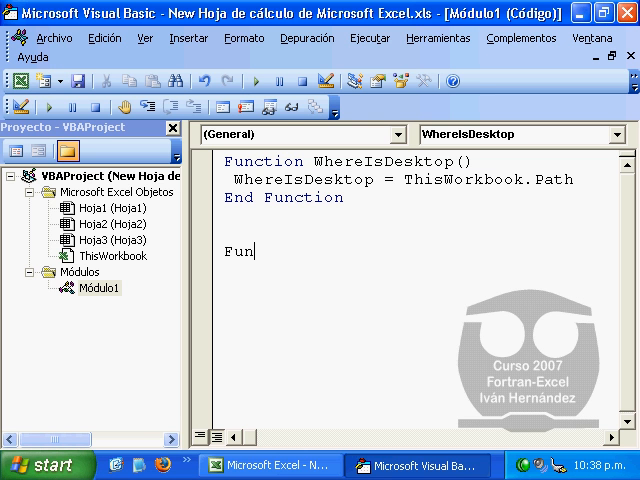
text(ction)
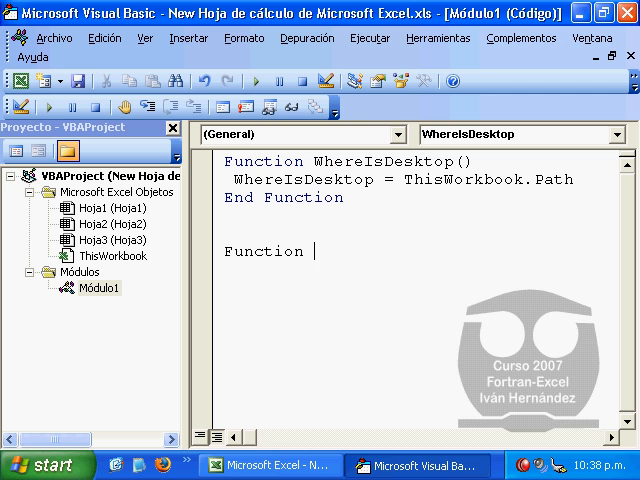
text(Whe)
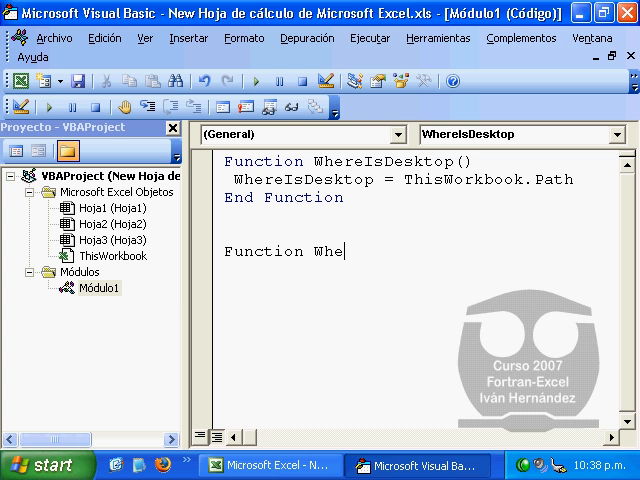
text(re)
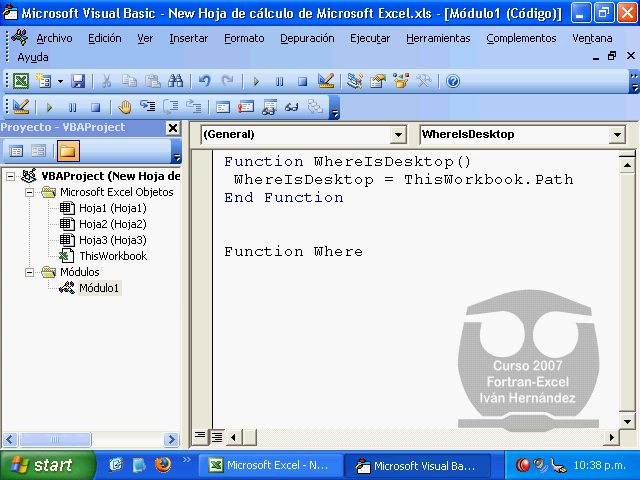
text(Is)
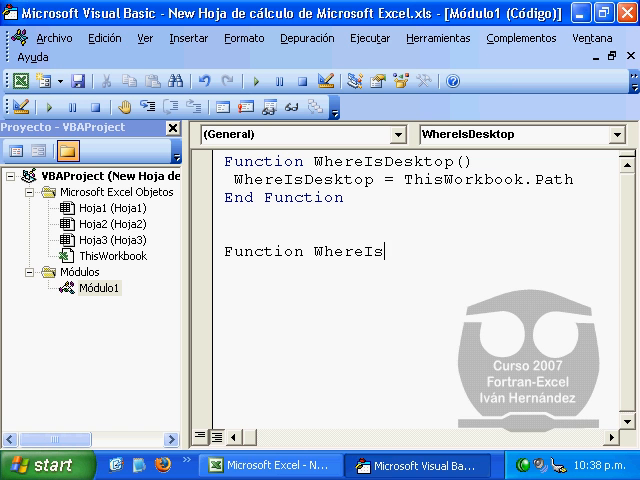
text(Excel())
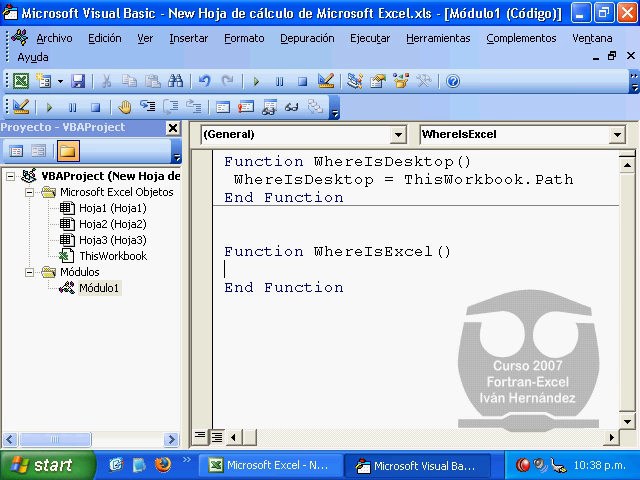
text(Wh)
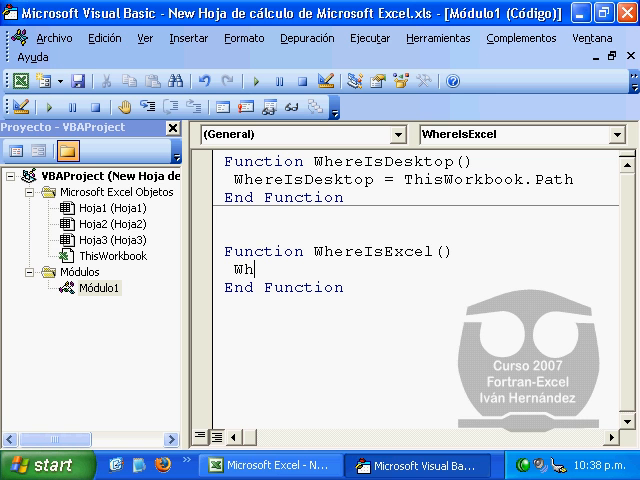
text(ereisex)
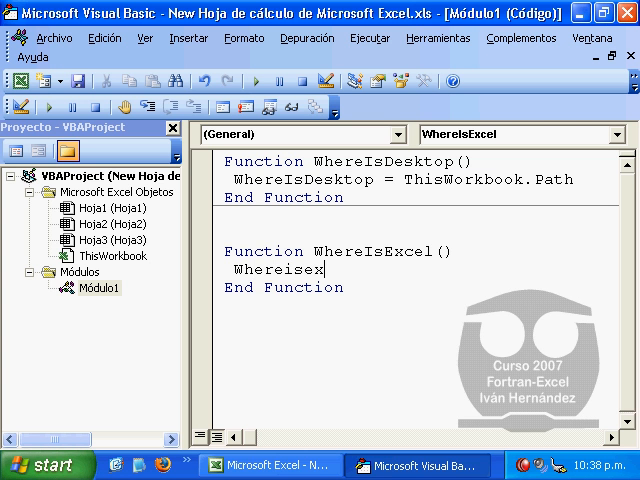
text(cel =)
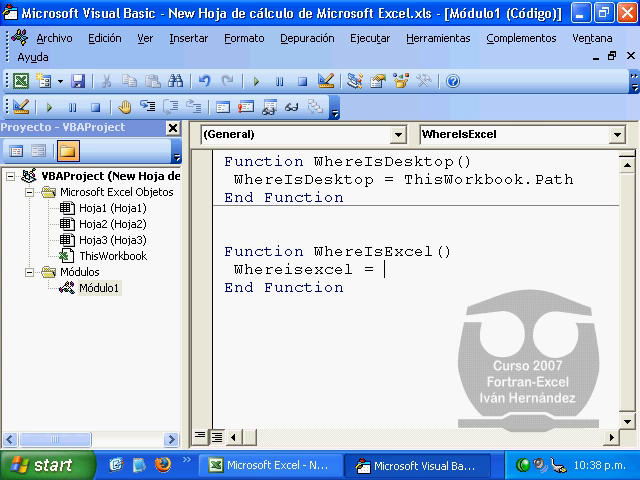
text(applic)
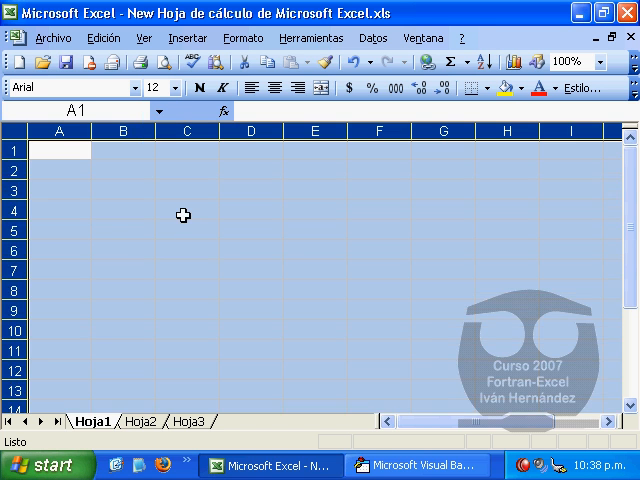
Enter the formula =whereisdesktop in cell C4 to show the desktop path.
click(185, 210)
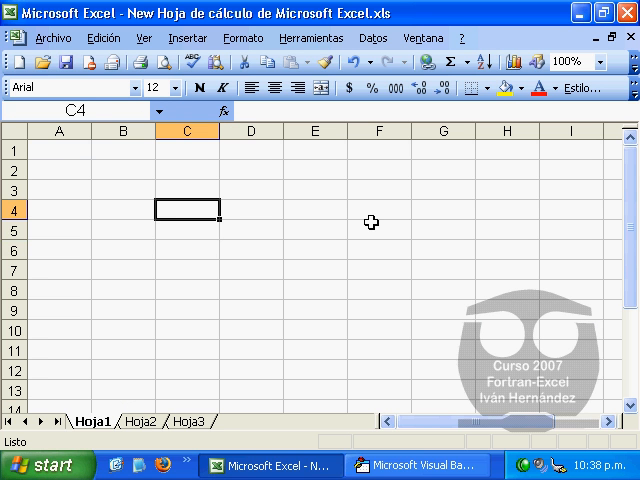
text(=)
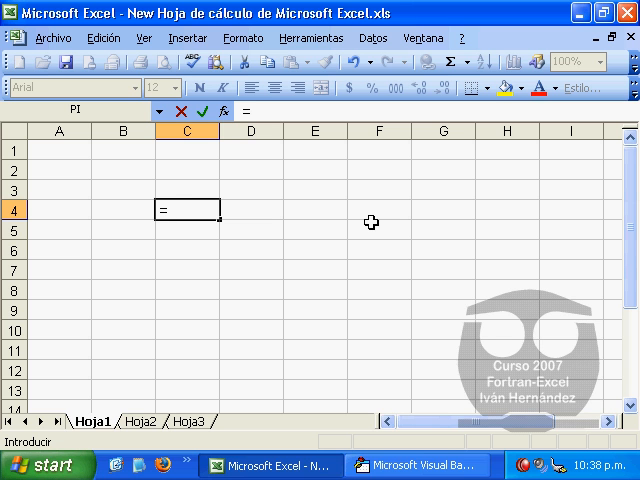
text(wherei)
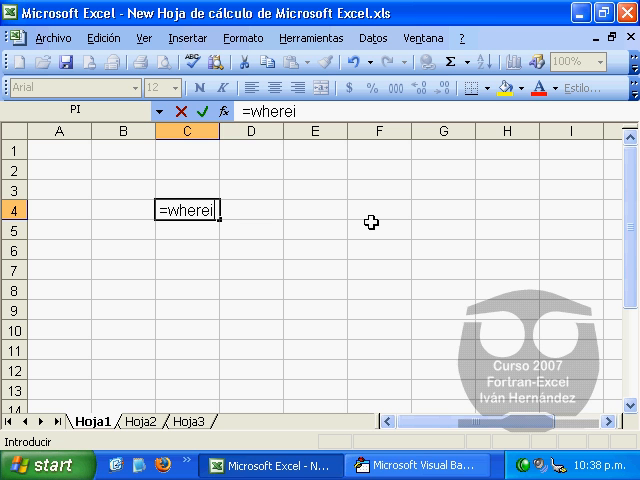
text(sdesk)
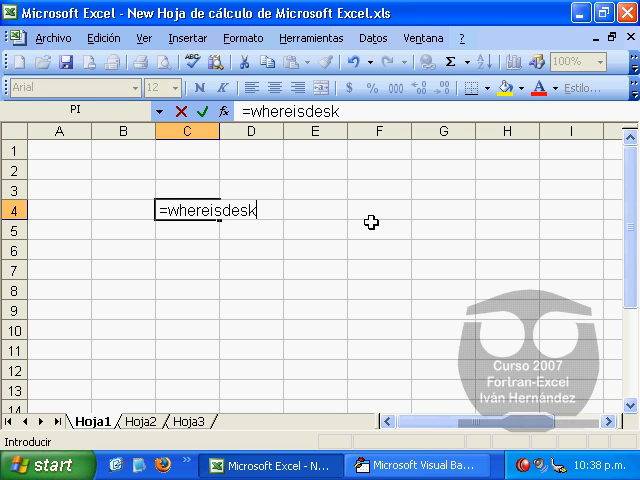
text(top)
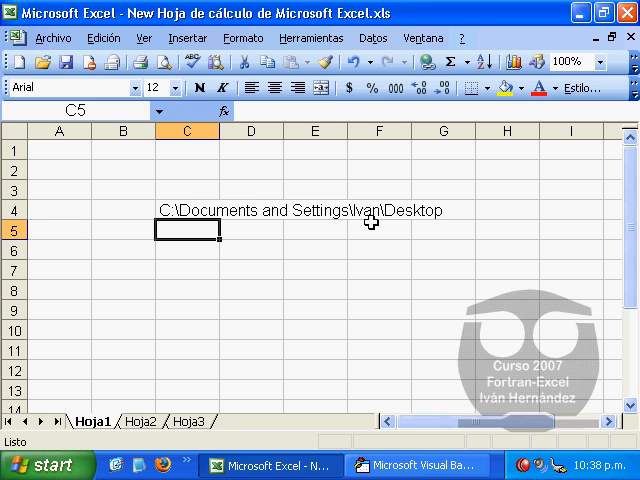
click(188, 271)
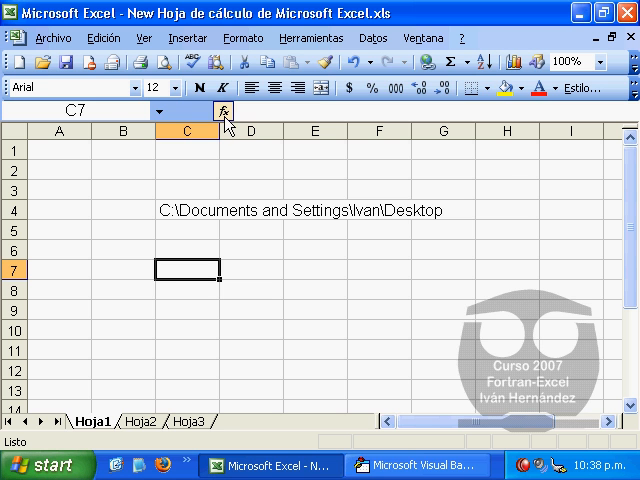
Insert the user-defined WhereIsExcel function into cell C7.
click(224, 111)
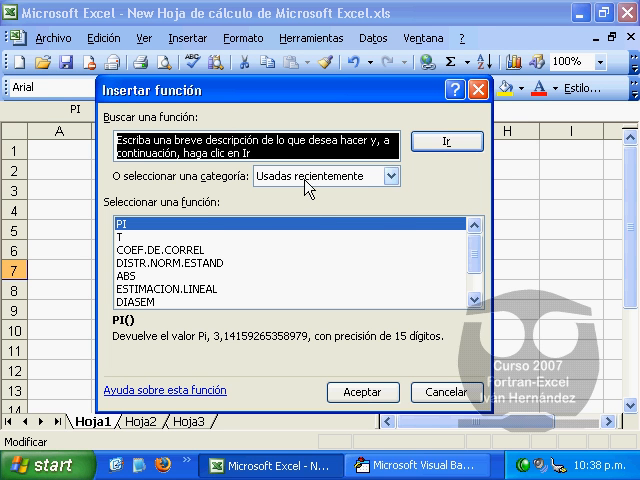
click(390, 175)
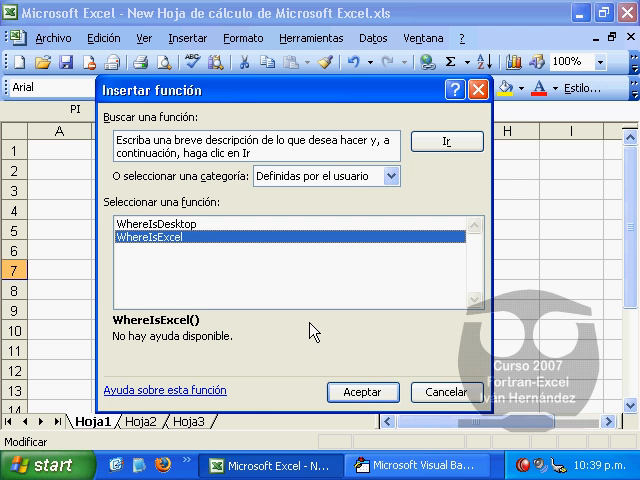
click(362, 391)
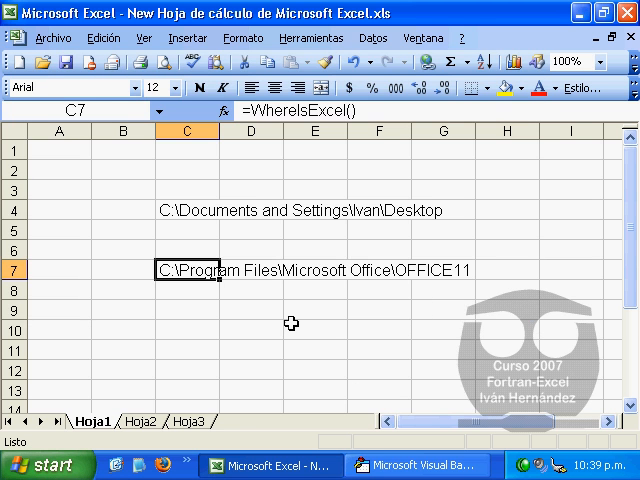